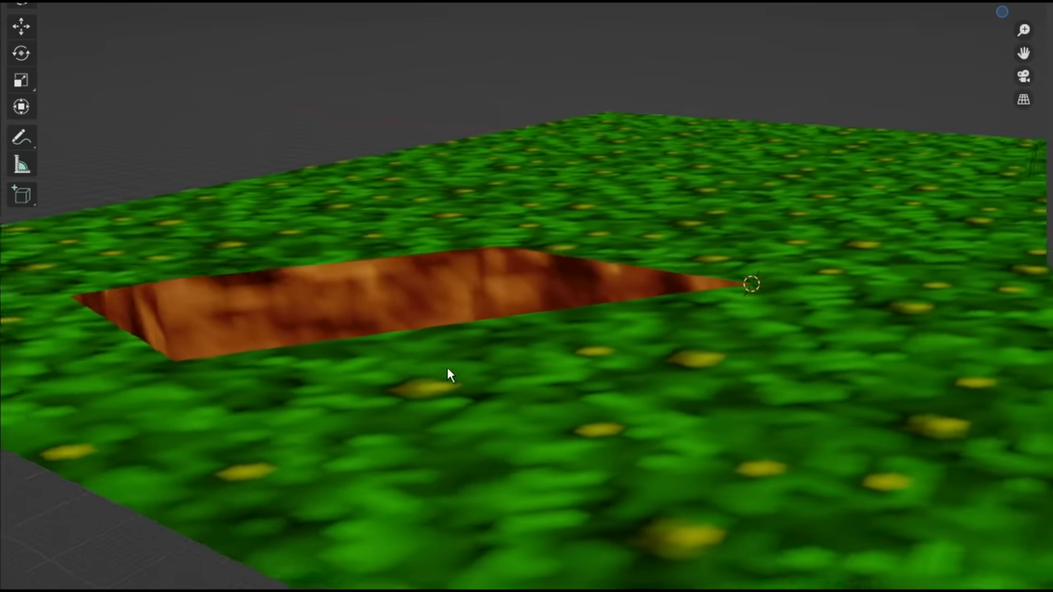
# - Bring the lava wedge's corner on the grass into view and enter Edit Mode on the level mesh
pyautogui.moveTo(447, 375); pyautogui.dragTo(356, 270)
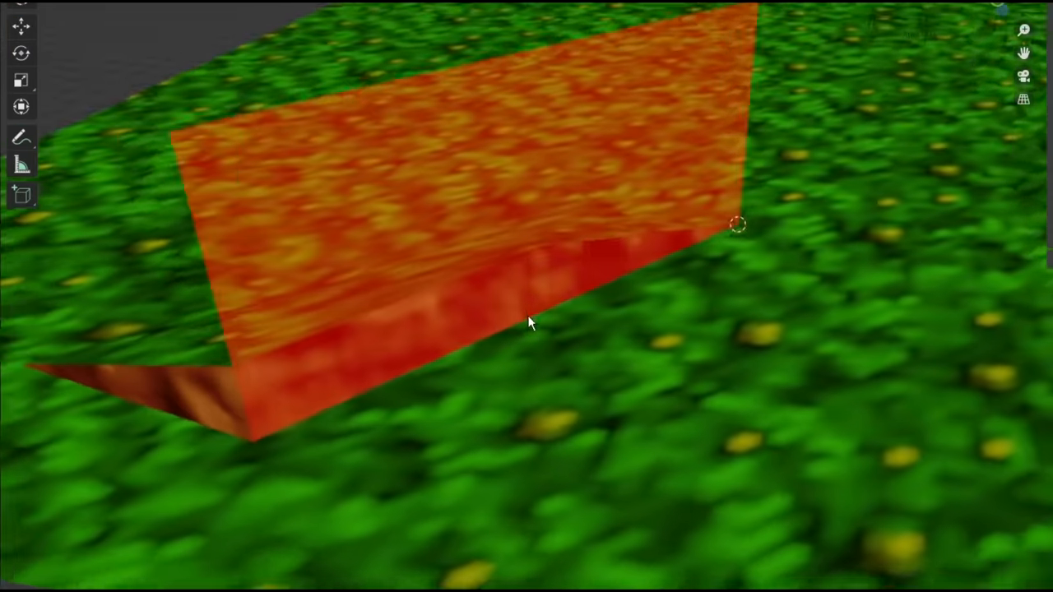
pyautogui.moveTo(527, 321); pyautogui.dragTo(576, 370)
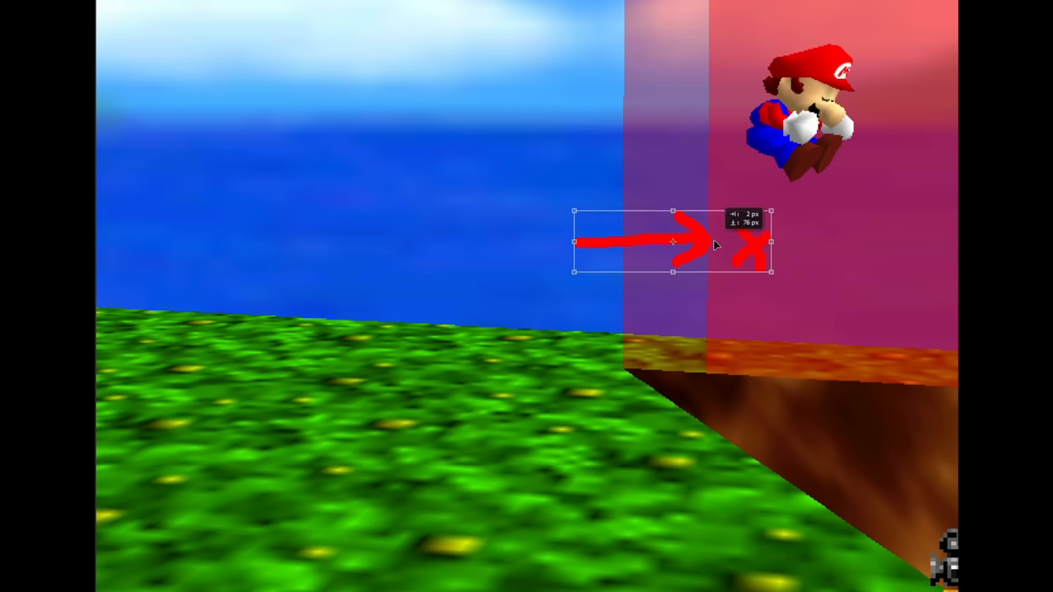
pyautogui.moveTo(672, 244); pyautogui.dragTo(710, 563)
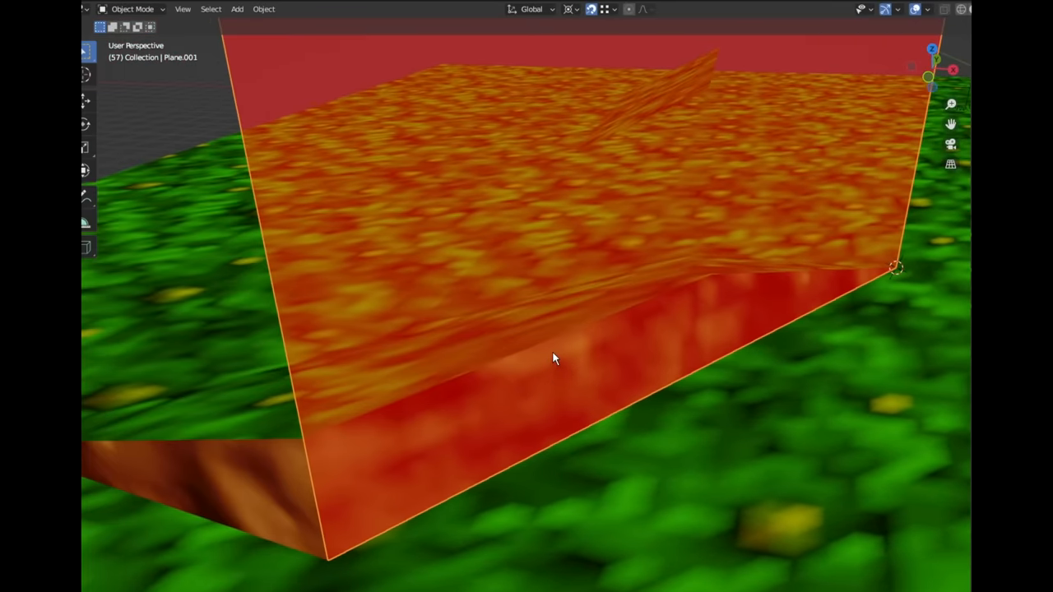
pyautogui.moveTo(553, 358); pyautogui.dragTo(681, 434)
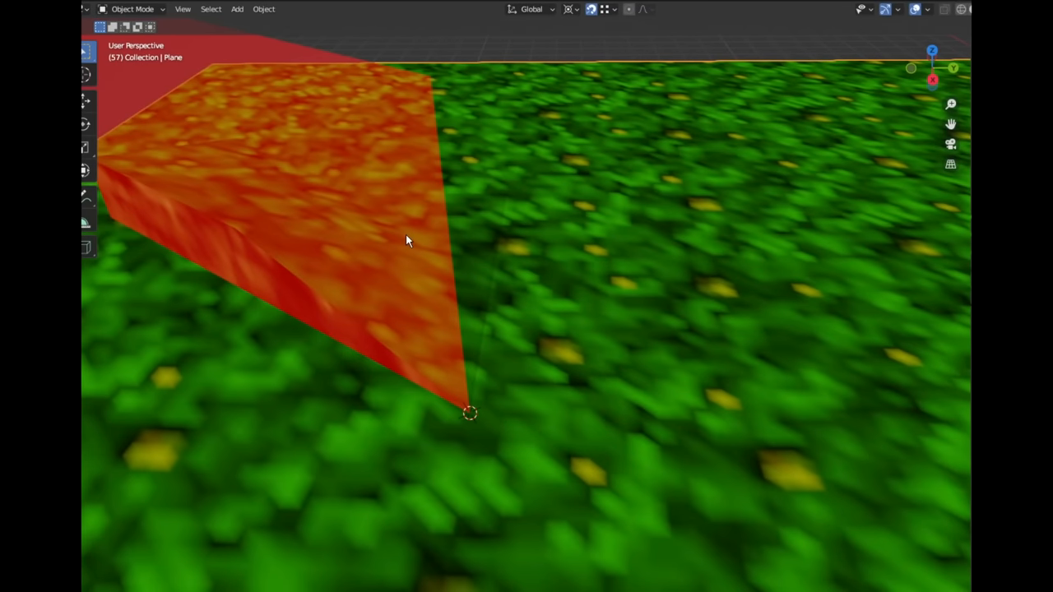
pyautogui.press('Tab')
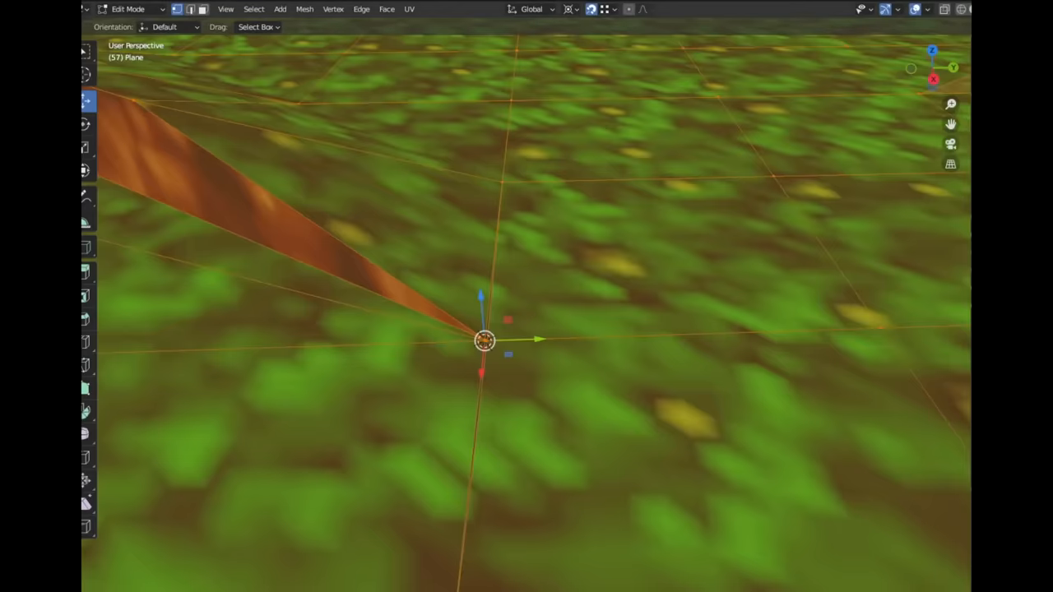
# - Run Merge by Distance on the selected vertices via F3 search, then return to Object Mode
pyautogui.write('merge')
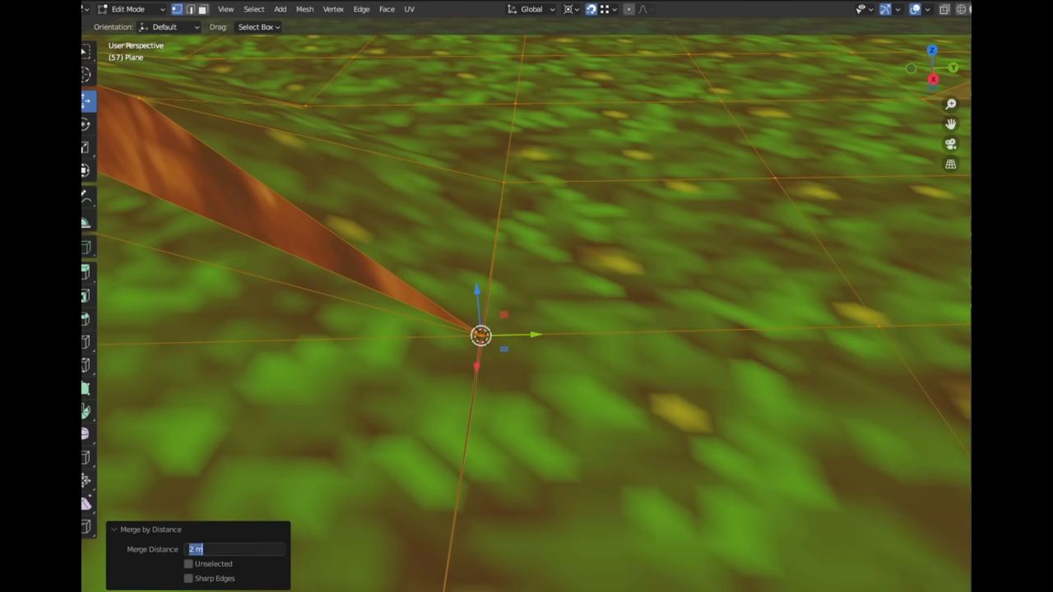
pyautogui.press('Tab')
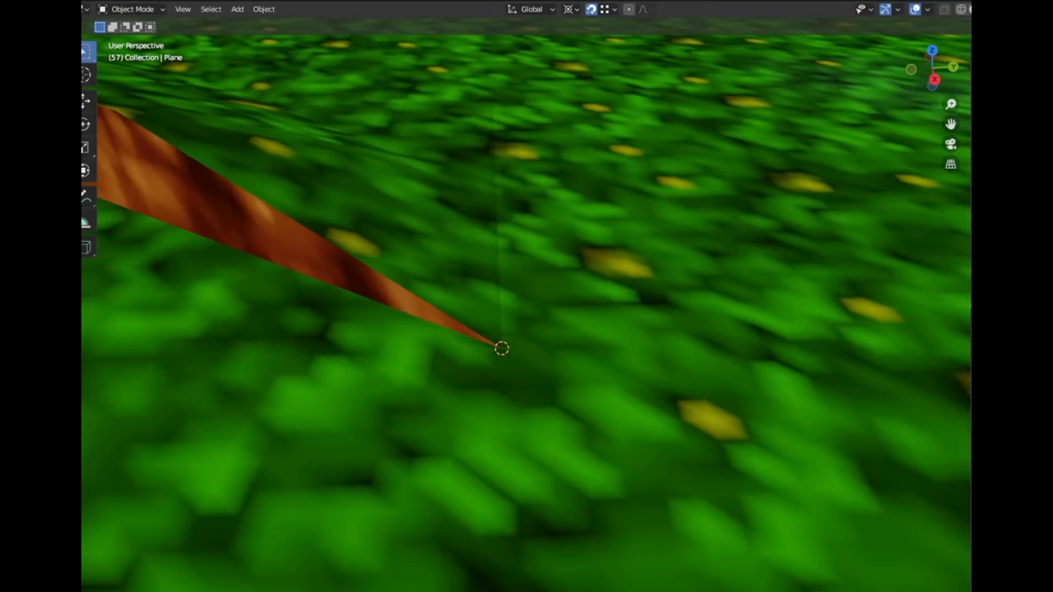